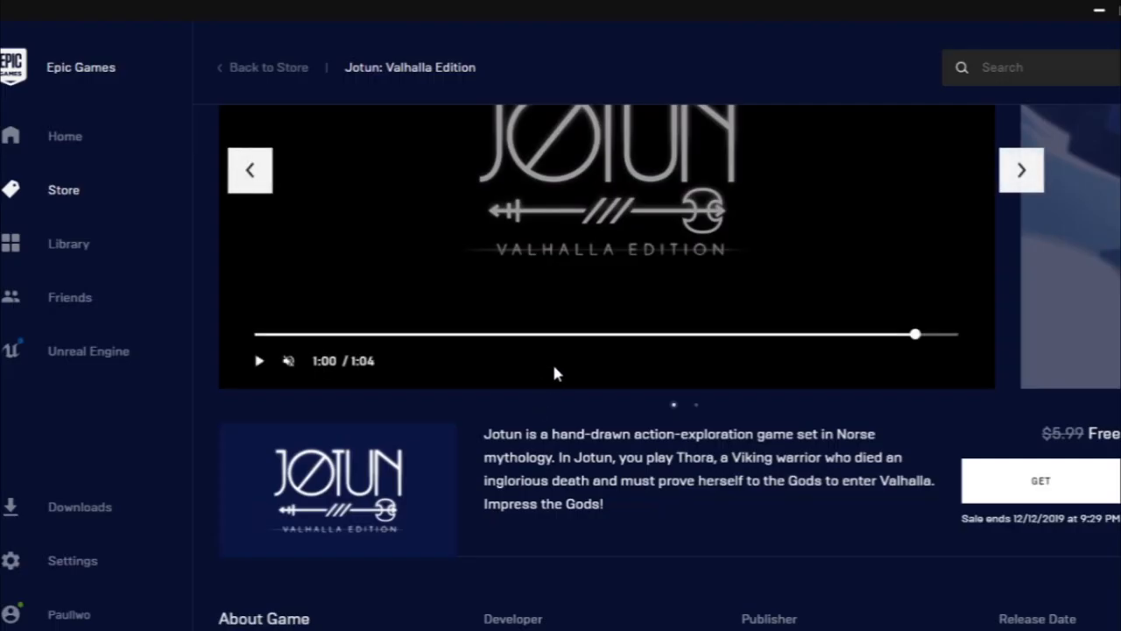
Step: Launch File Explorer at the local app data location via Run
left_click(1044, 480)
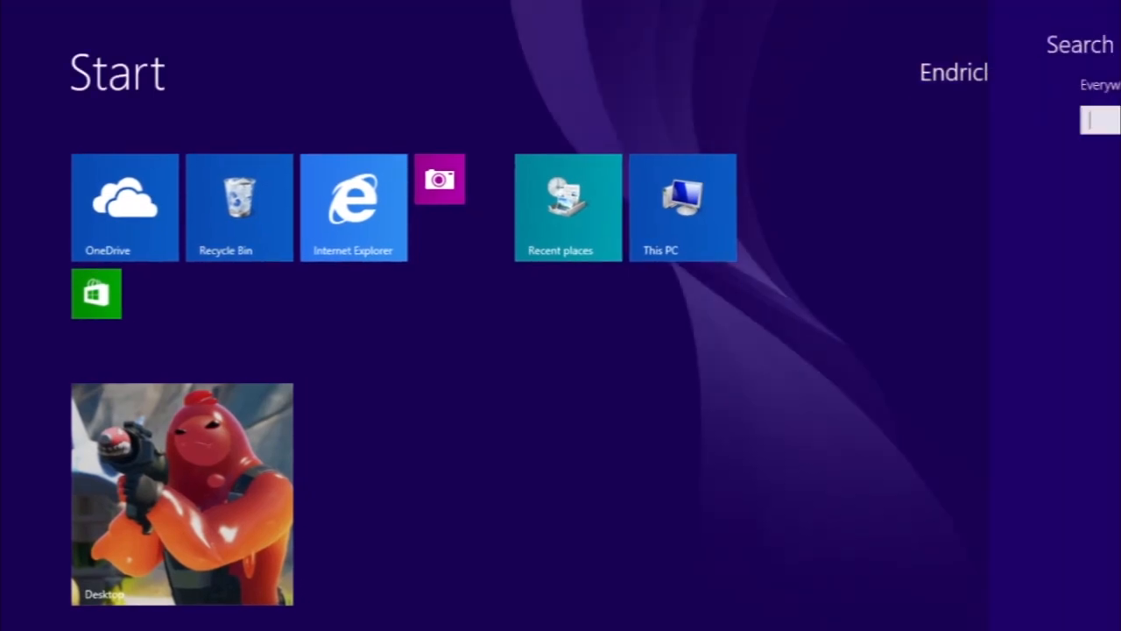
type("explorer")
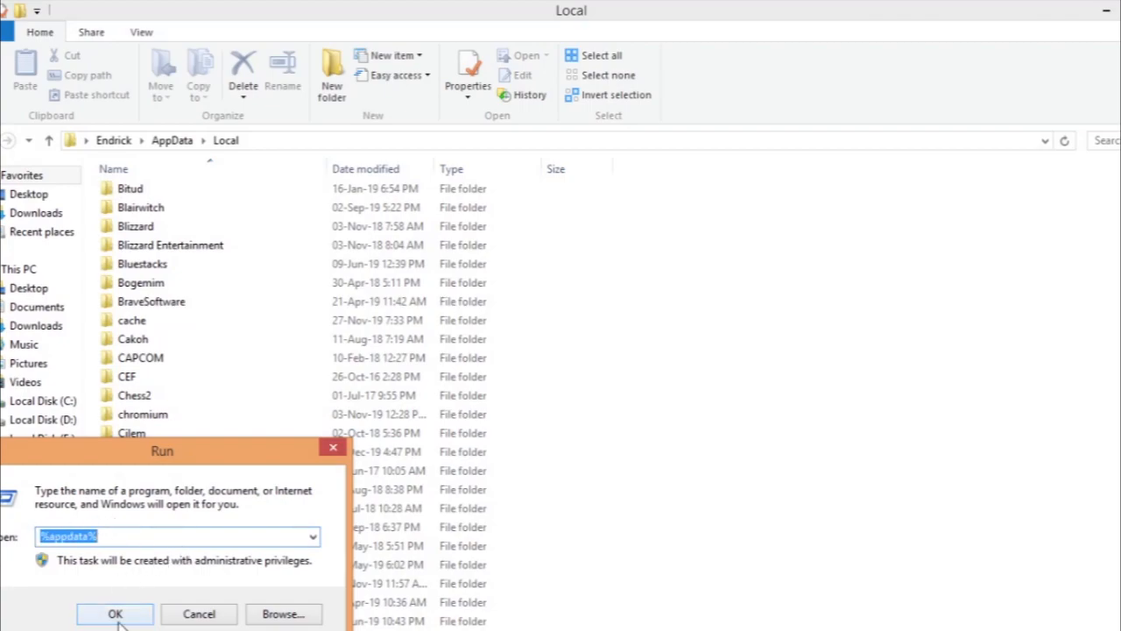
left_click(114, 613)
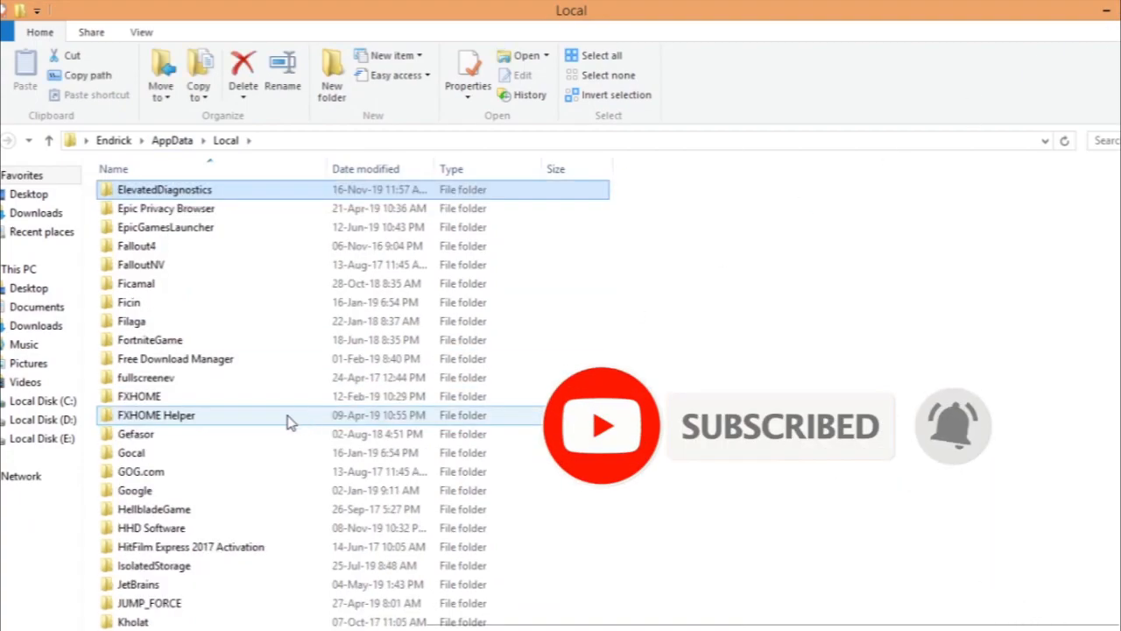
Step: Navigate into EpicGamesLauncher, then Saved, then the webcache folder
double_click(164, 228)
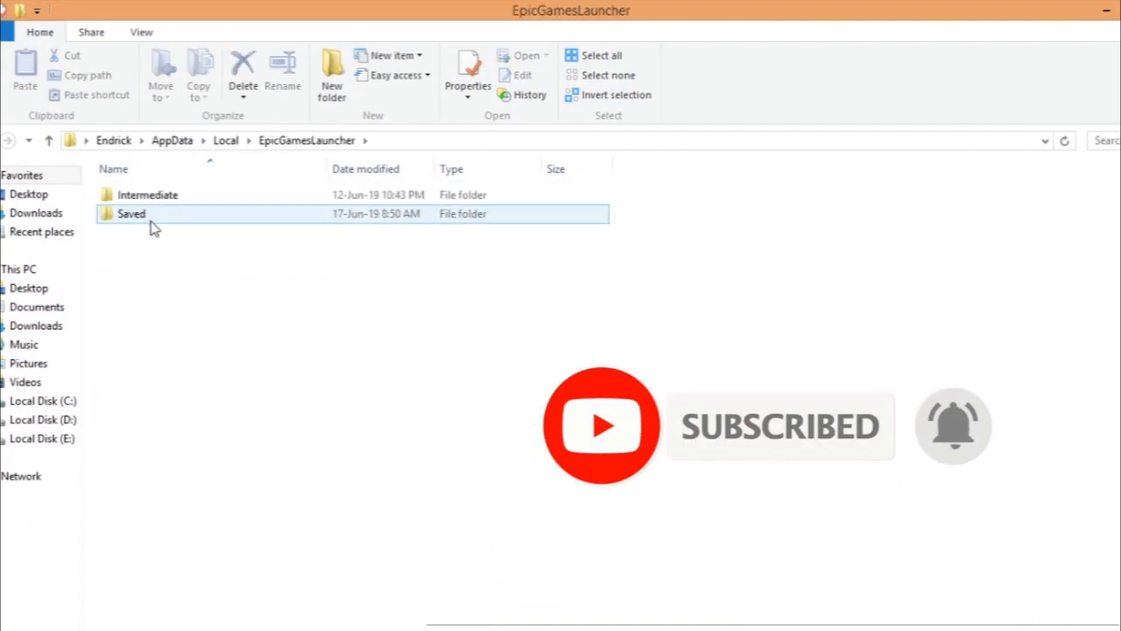
double_click(129, 213)
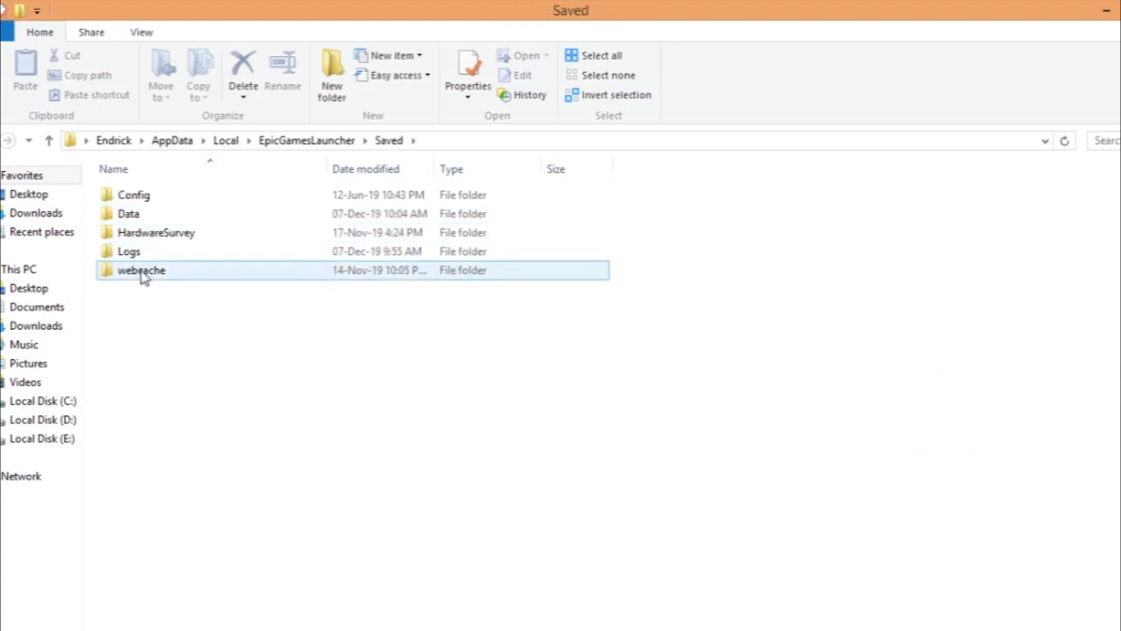
double_click(140, 270)
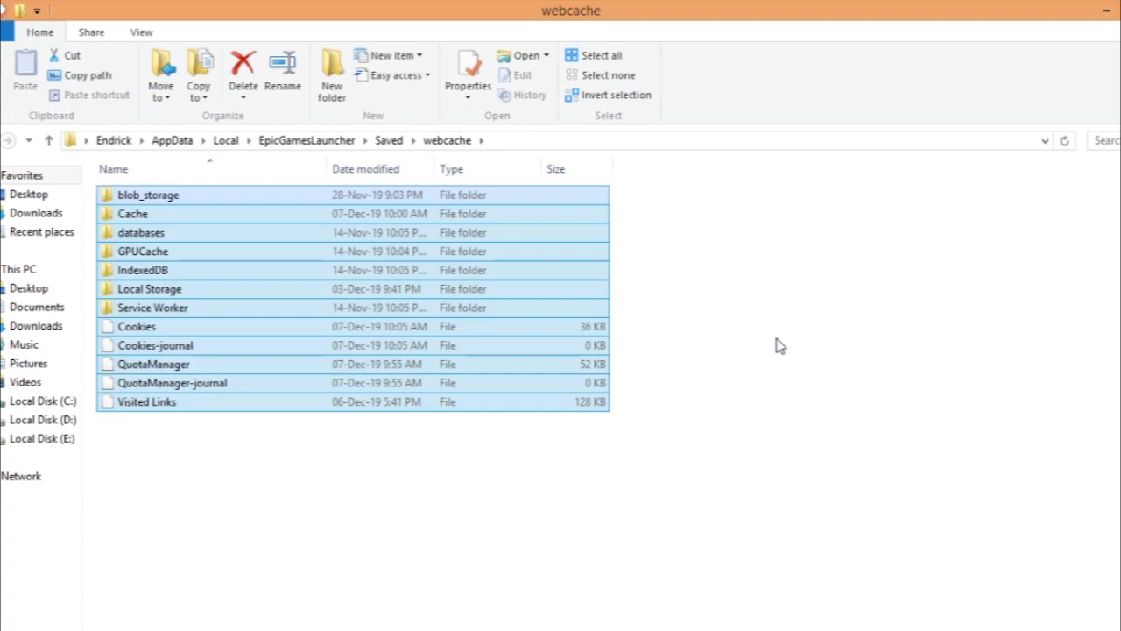
mouse_move(952, 186)
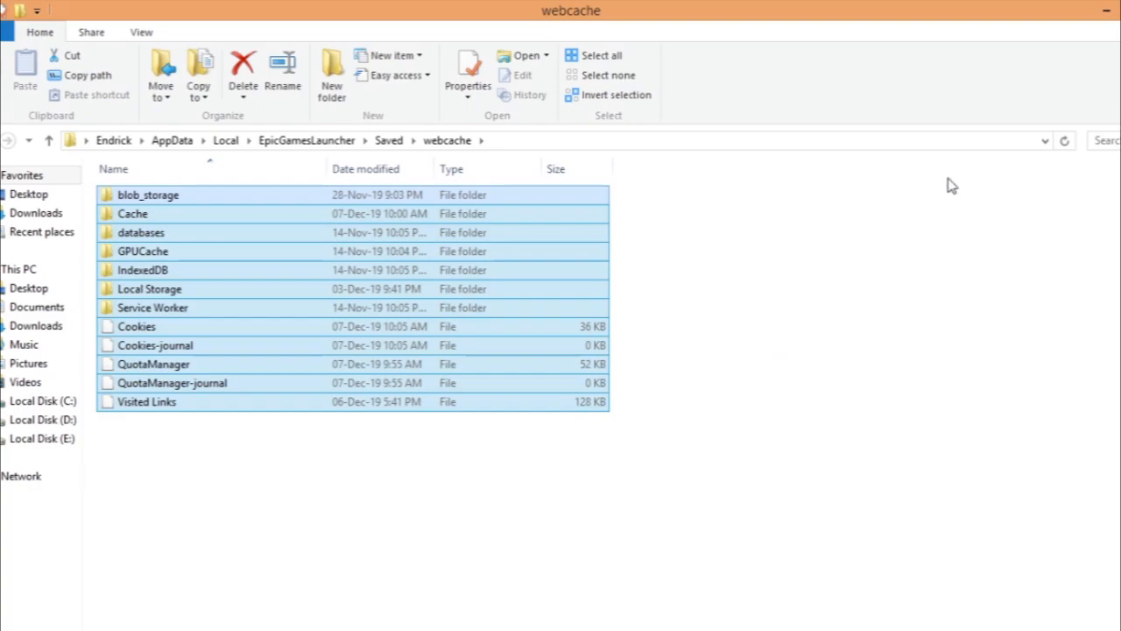